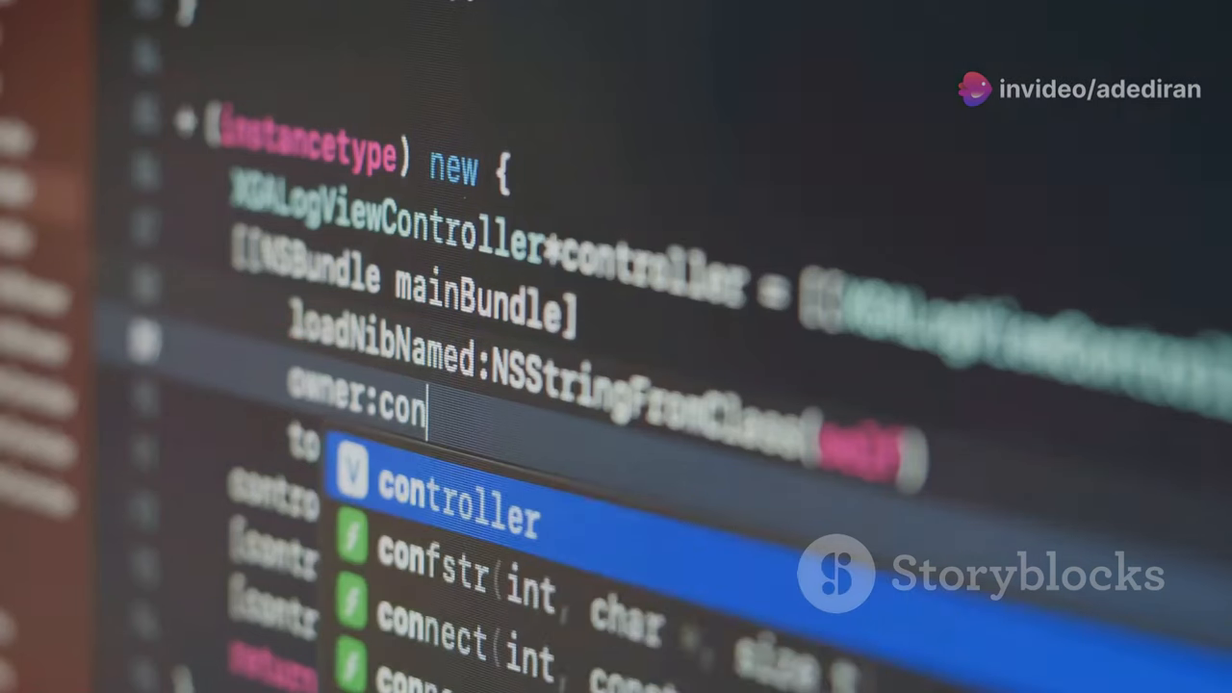
{"action": "type", "text": "troller"}
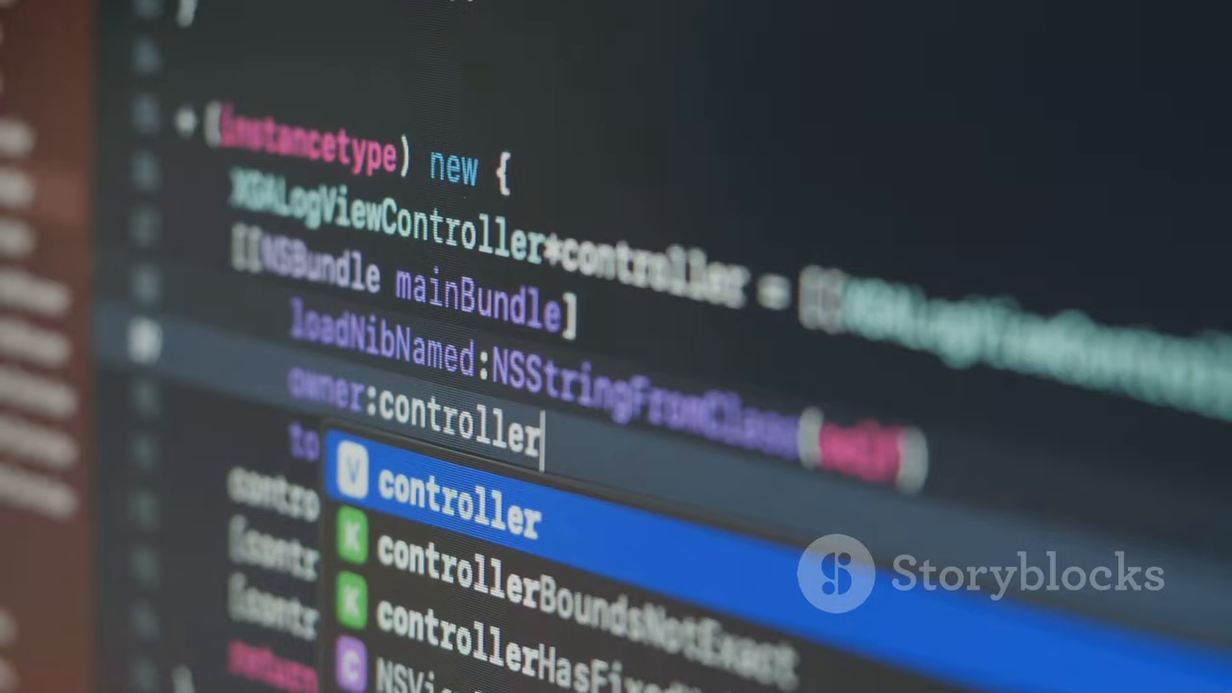